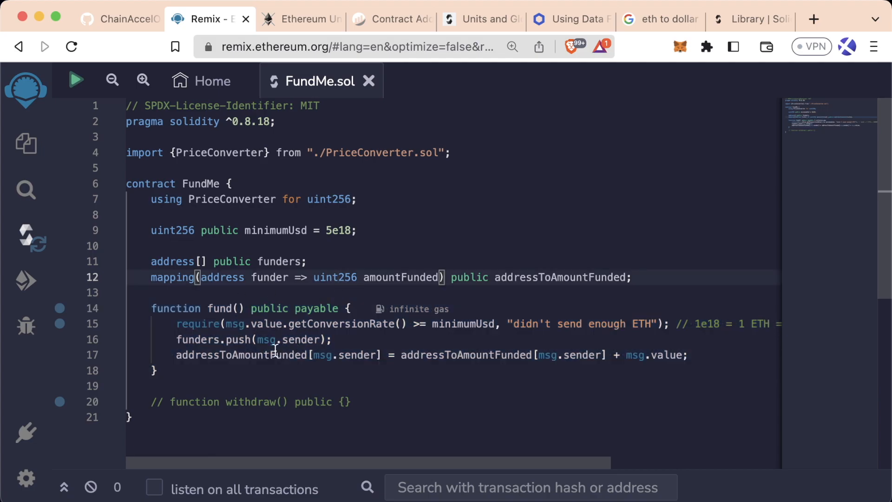
mouse_move(259, 391)
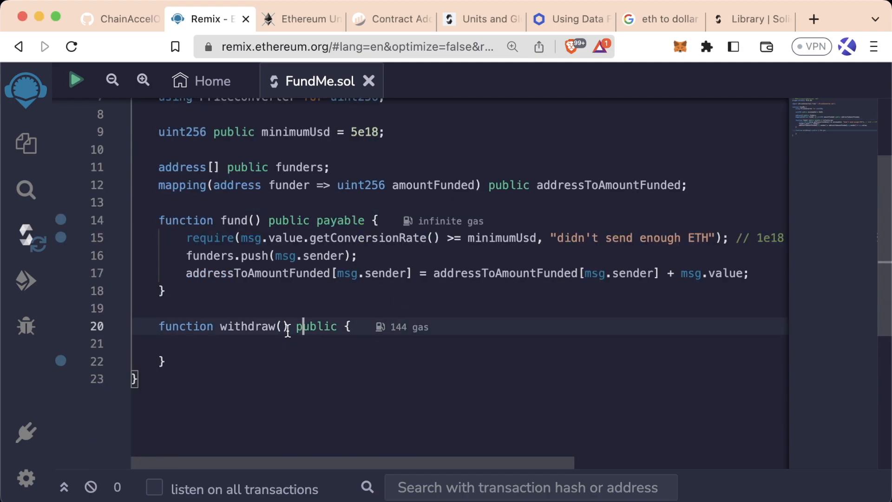
Step: Uncomment 'function withdraw() public {}' and split its braces onto separate lines
double_click(609, 185)
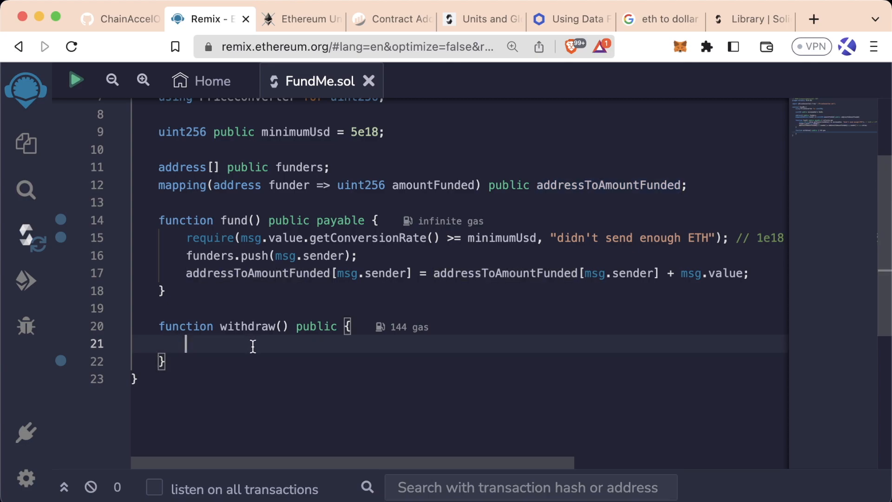
mouse_move(225, 351)
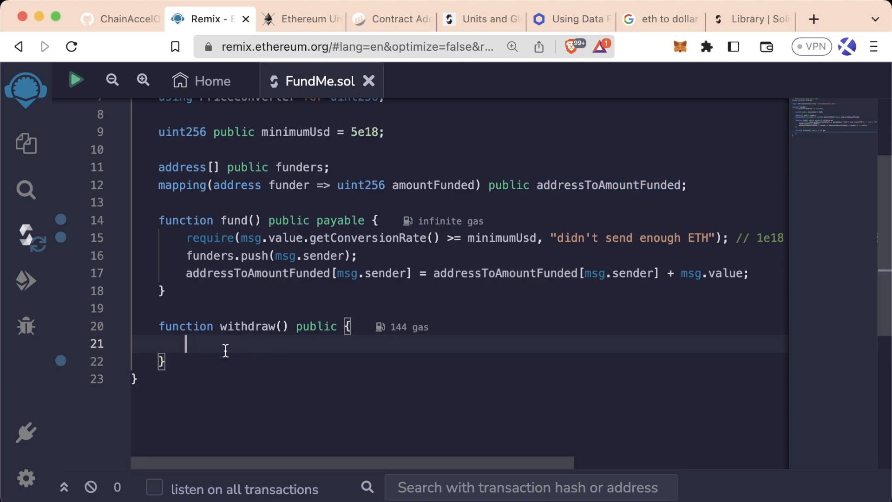
Step: Add comments '// for loop', '// [1, 2, 3, 4] elements' and '// 0, 1, 2, 3 indexes' inside withdraw
text(// for l)
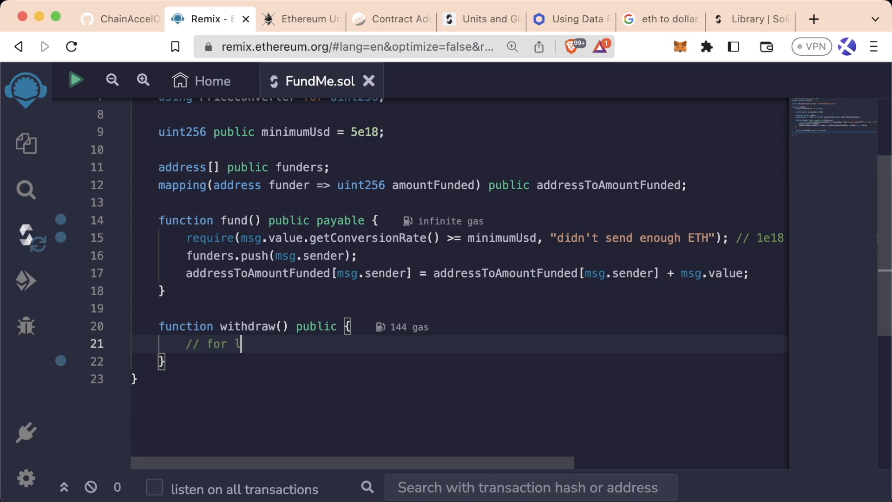
text(oop)
text(// [1, 2, 3, 4)
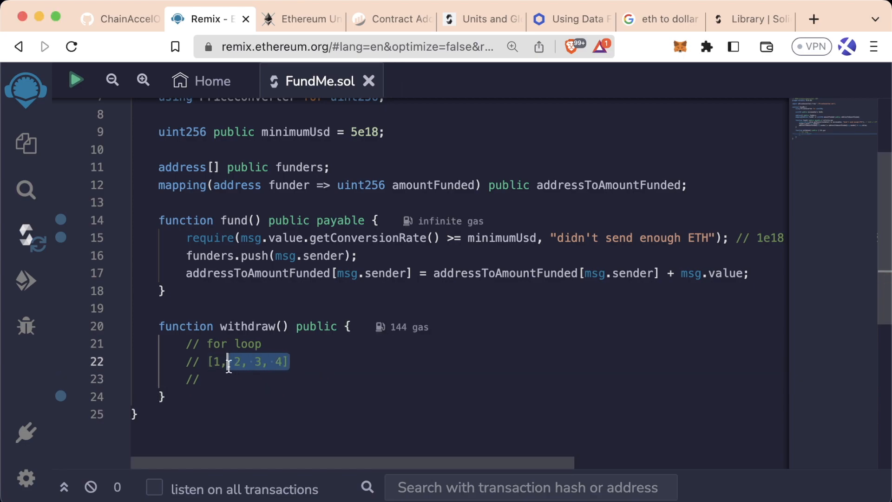
text(0,)
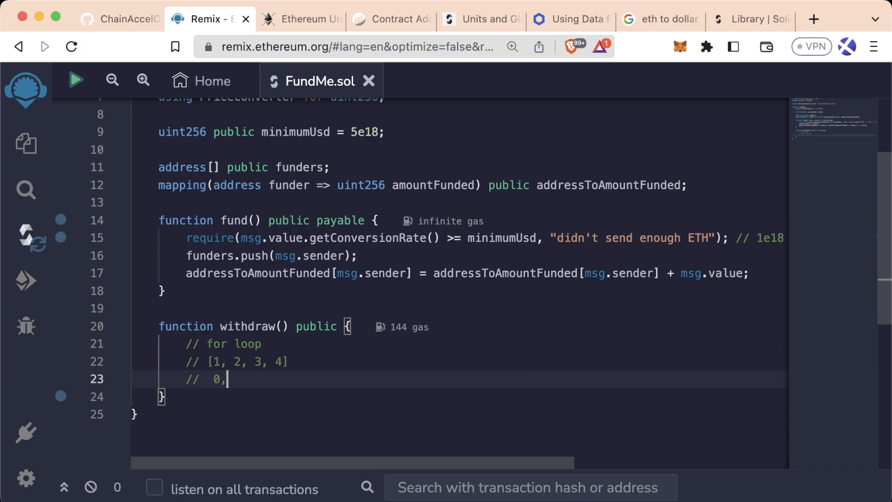
text(1,)
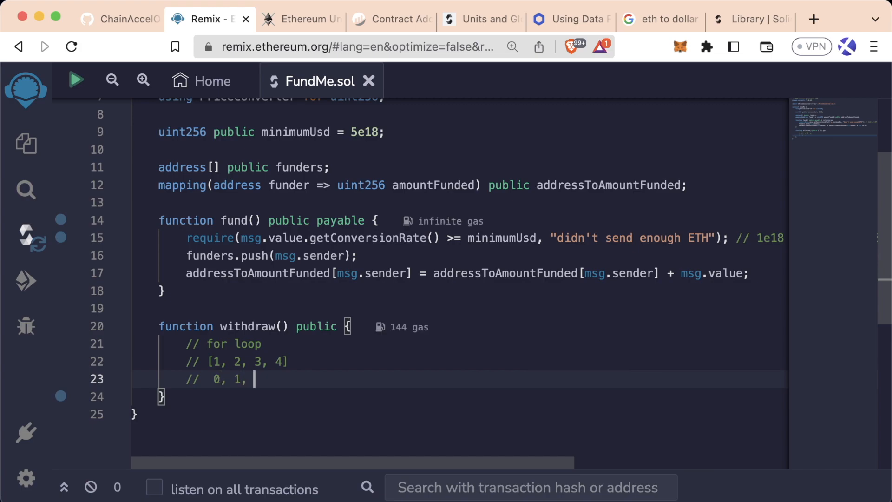
text(2, 3)
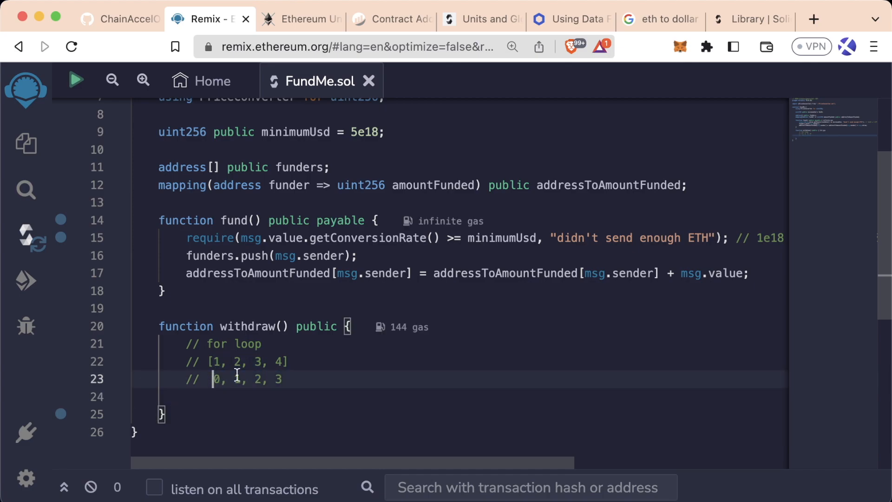
text(indexes)
click(459, 361)
text( elements)
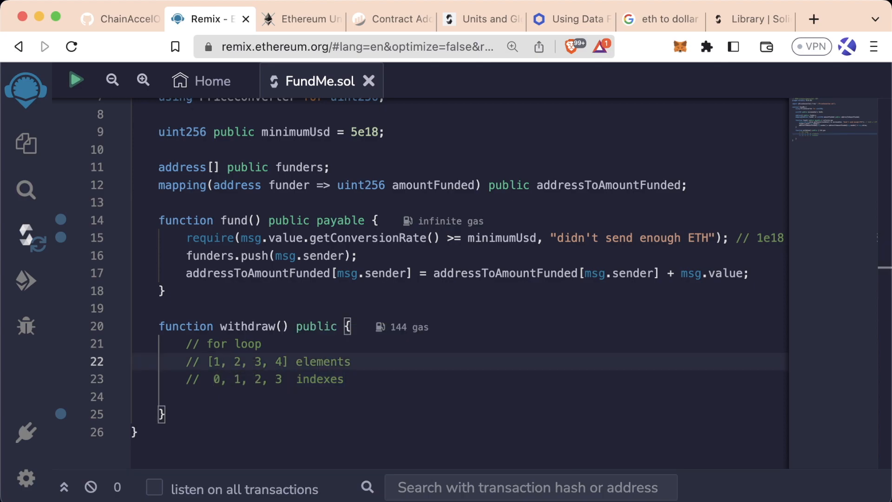
Step: Write a for-loop template 'for(/* starting index, ending index, step amount */)' on a new line
click(187, 396)
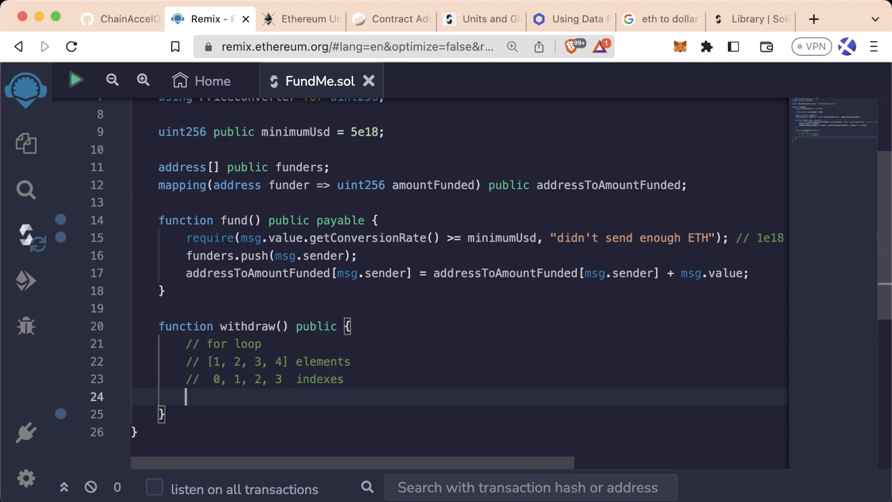
text(for())
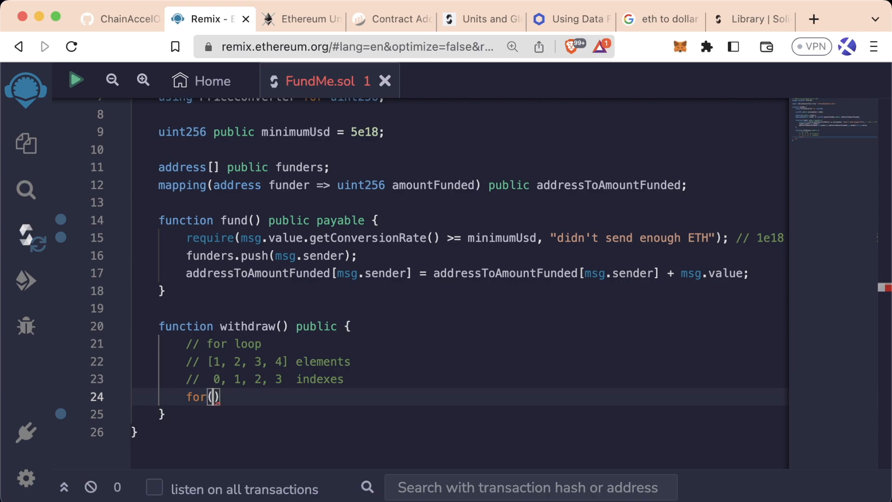
text(/*)
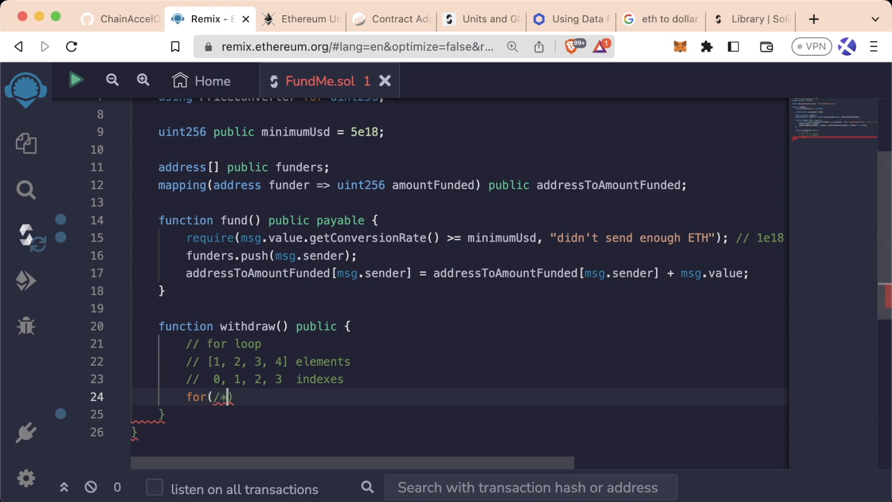
text(*/)
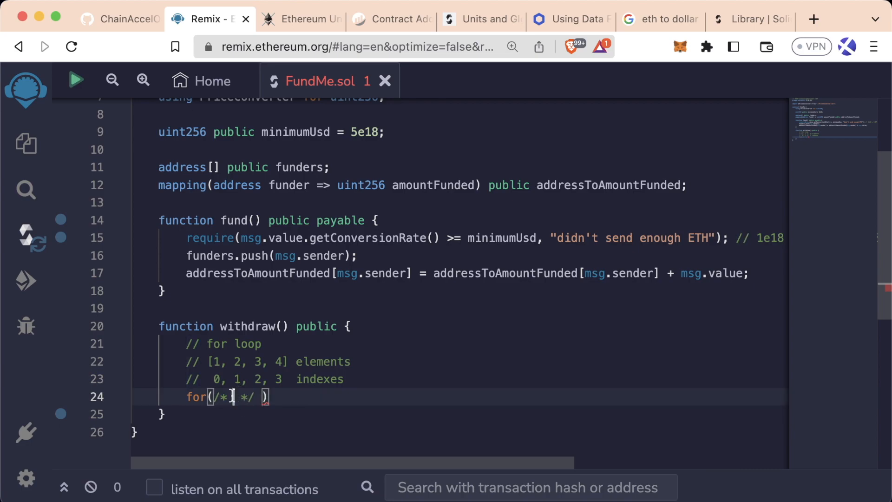
text(starting index, ending)
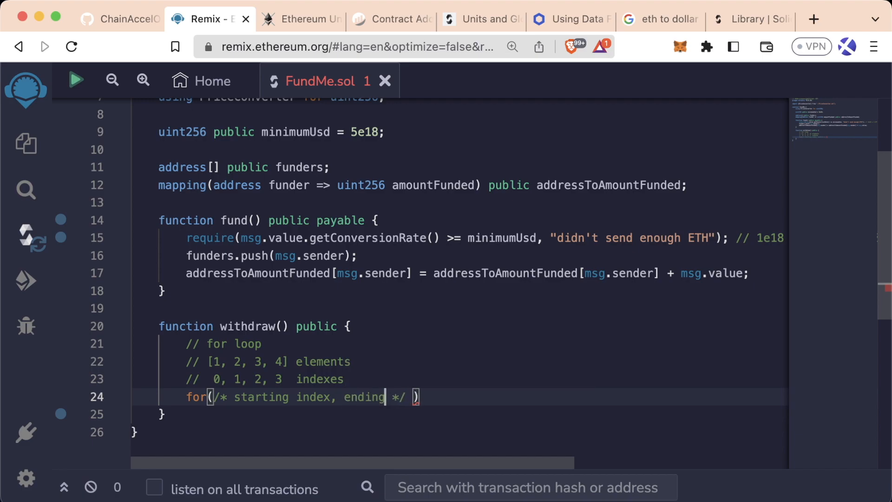
text(index, step)
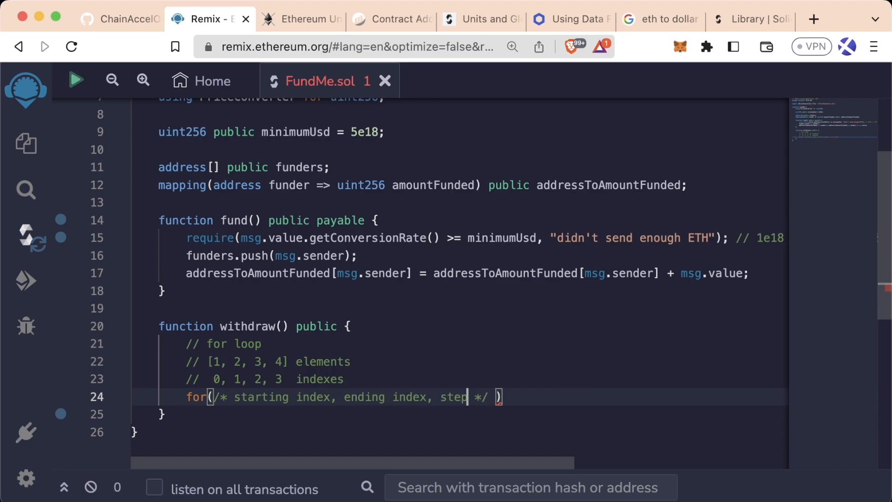
text(amount)
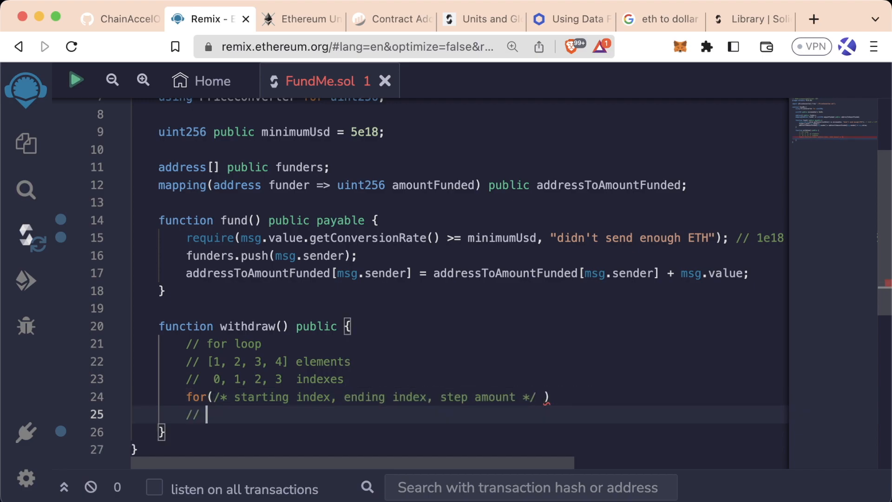
Step: Add example range comments '0, 10, 1' giving 0, 1, 2, 3 and '3, 12, 2' giving 3, 5, 7, 9
text(0, 10)
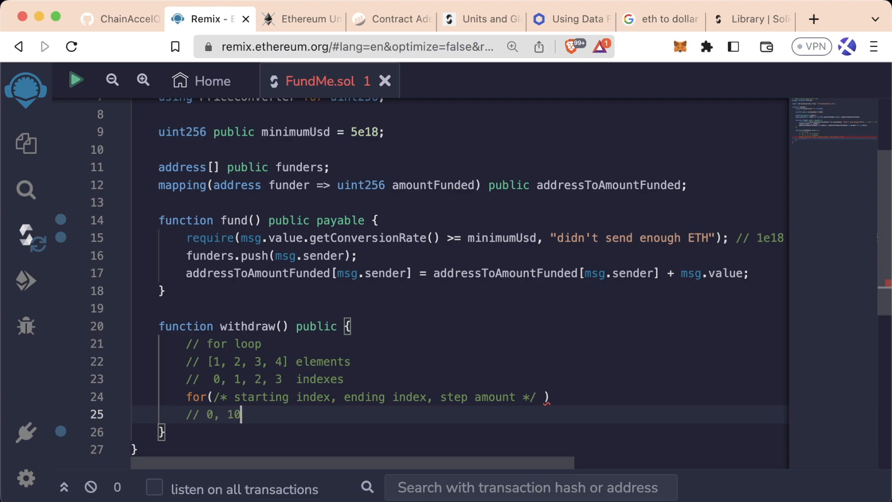
text(,)
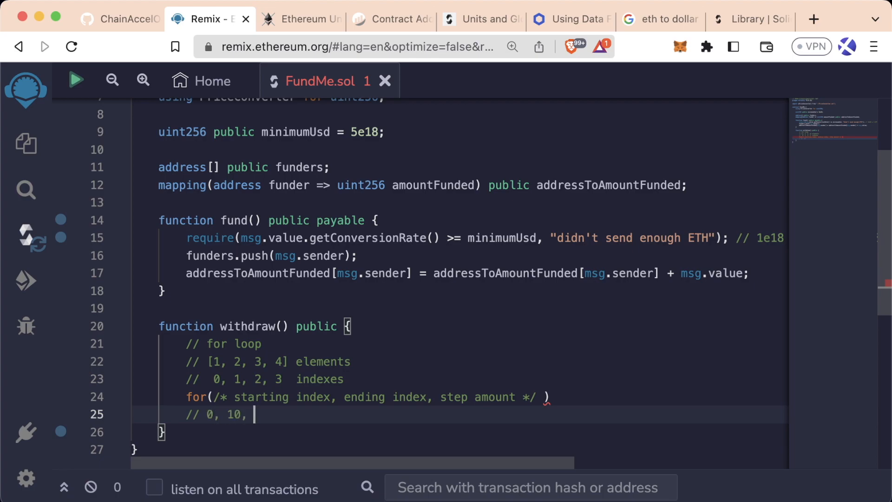
text(1)
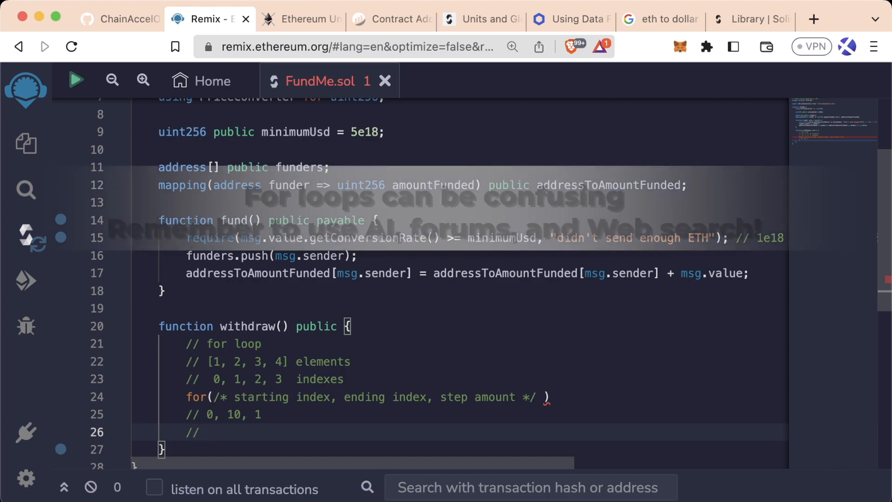
text(0, 1, 2, 3, 4)
text(//)
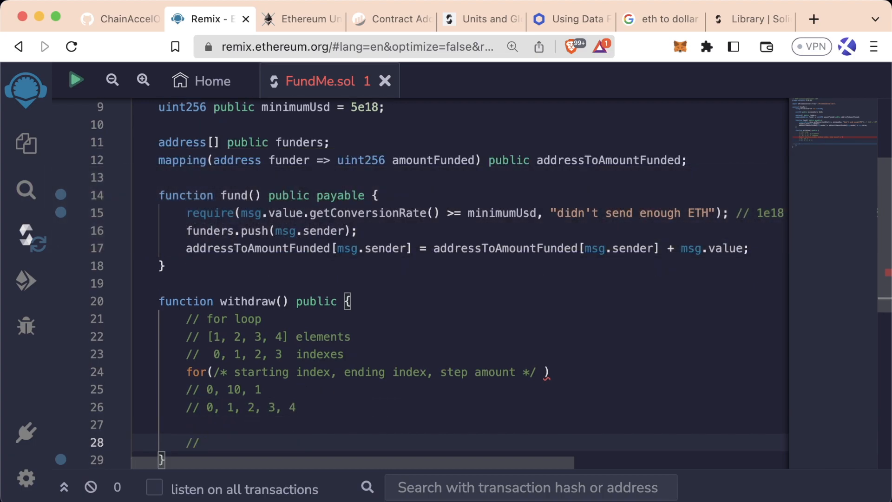
text(3,)
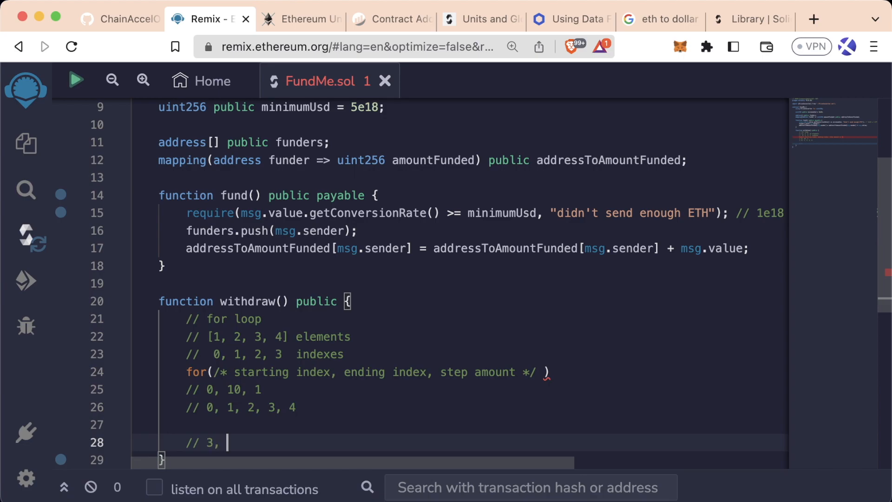
text(12, 2)
text(//)
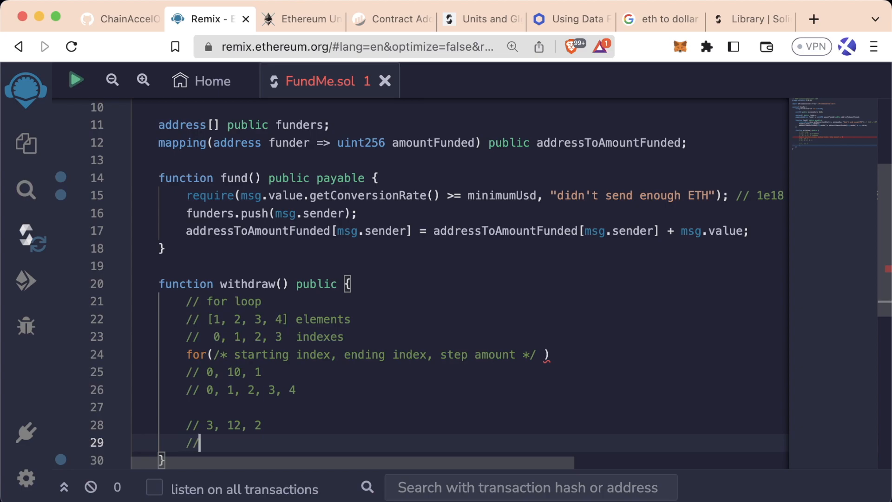
text(3, 5,)
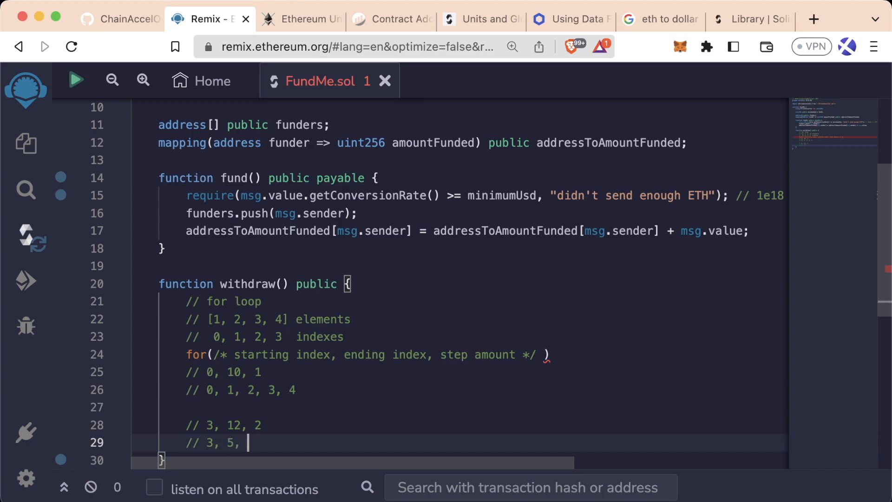
text(7, 9)
text(for(uint)
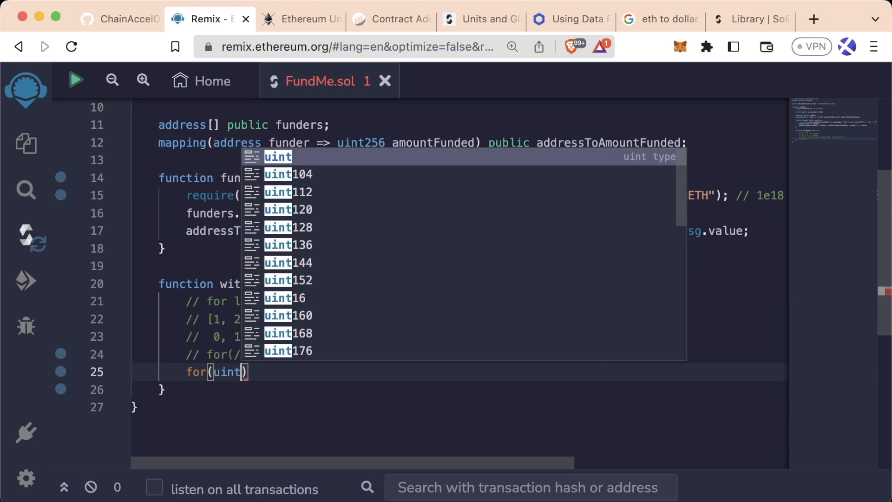
Step: Start the loop header with uint256 funderIndex = 0; funderIndex < funders.length
text(256 funderIndex)
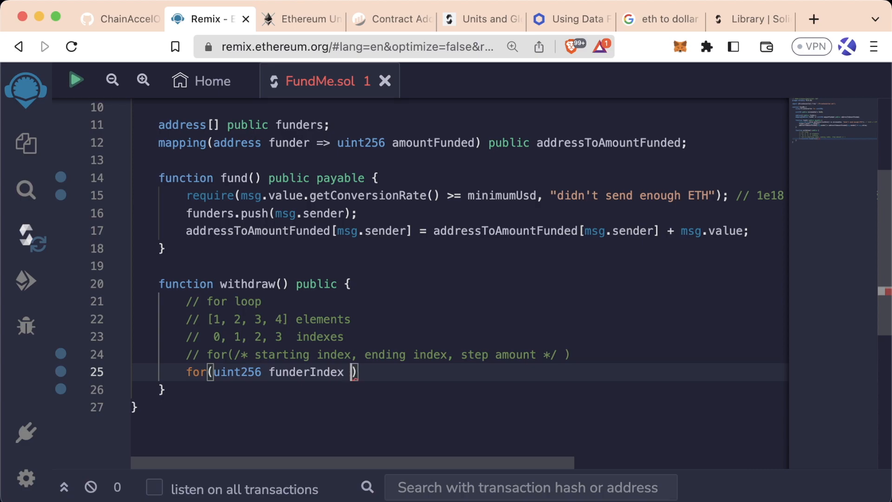
text(= 0)
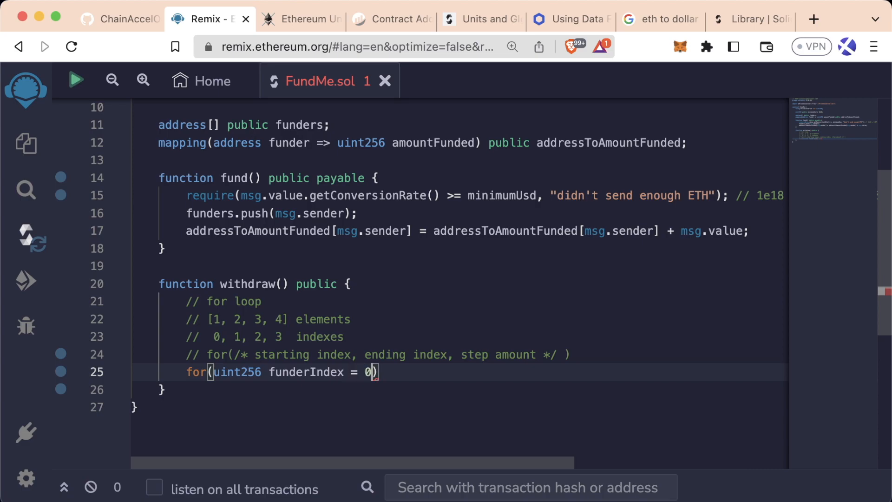
text(; funderIndex <)
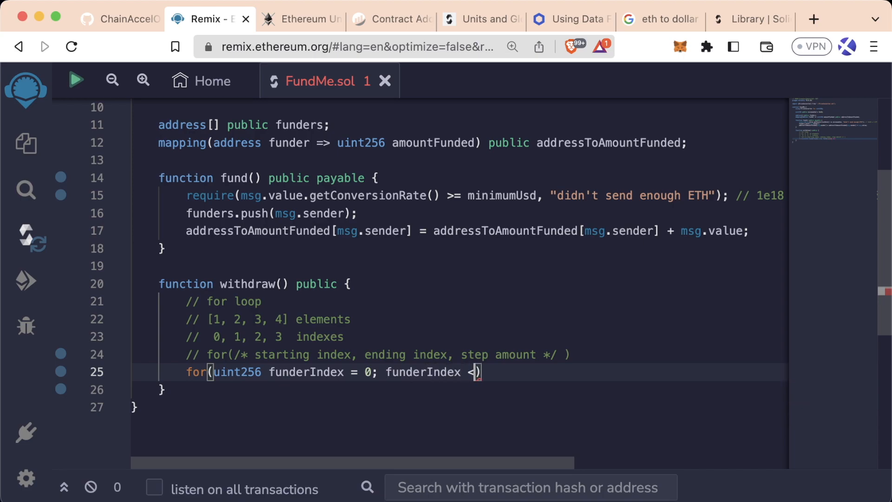
text(funders)
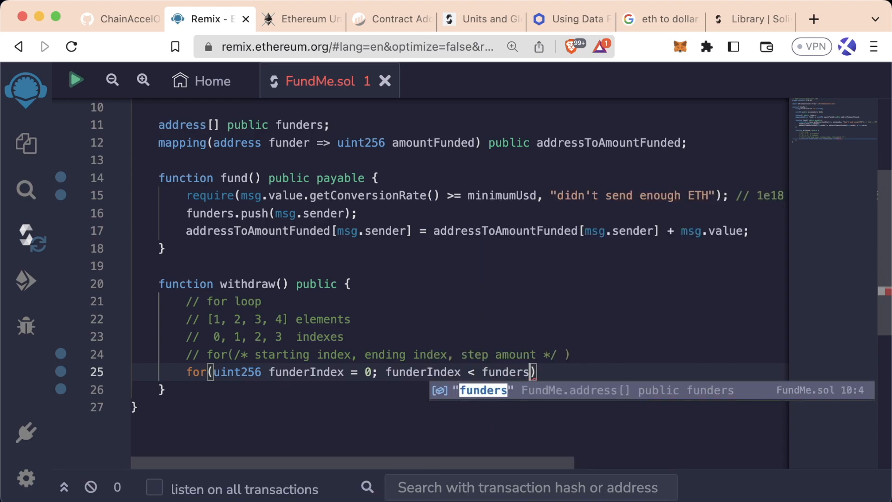
text(.length;)
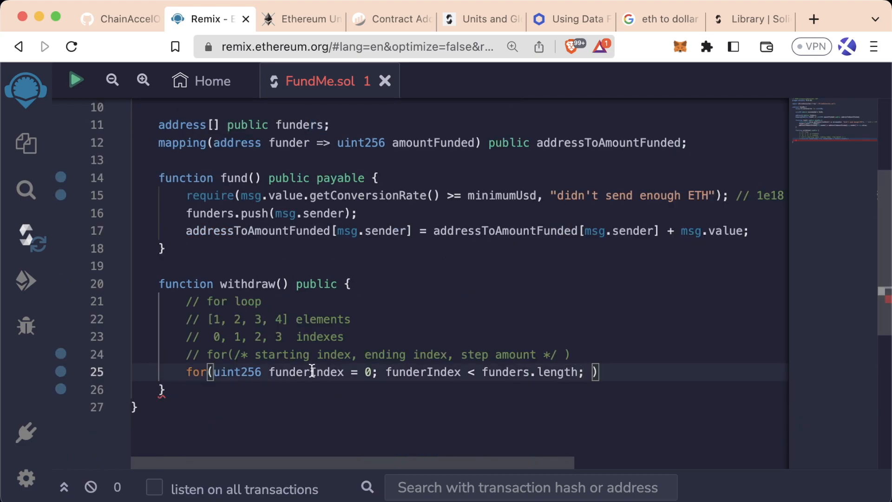
Step: Make the loop step funderIndex++ and open an empty loop body
text(funderIndex =)
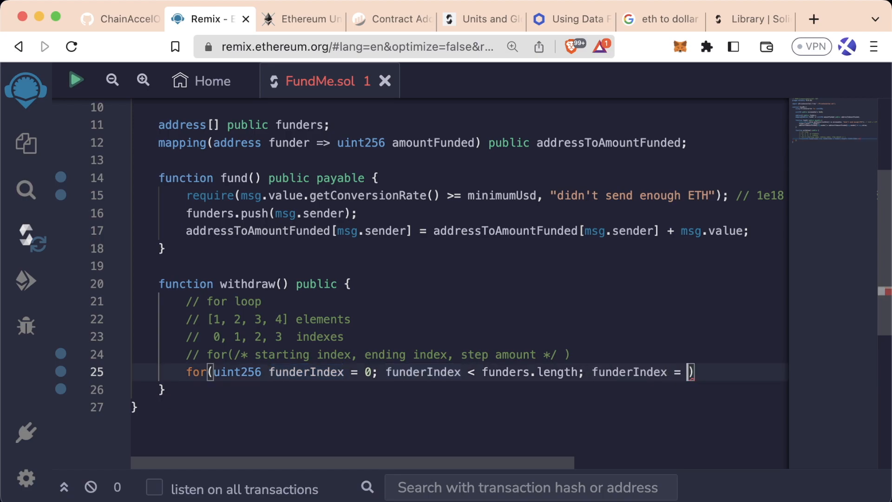
text(funderIndex +1;)
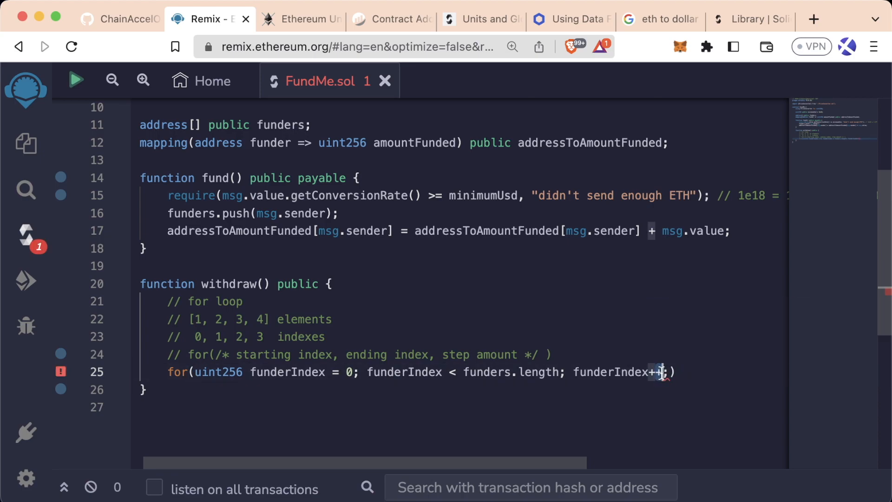
drag(469, 372, 663, 372)
text({)
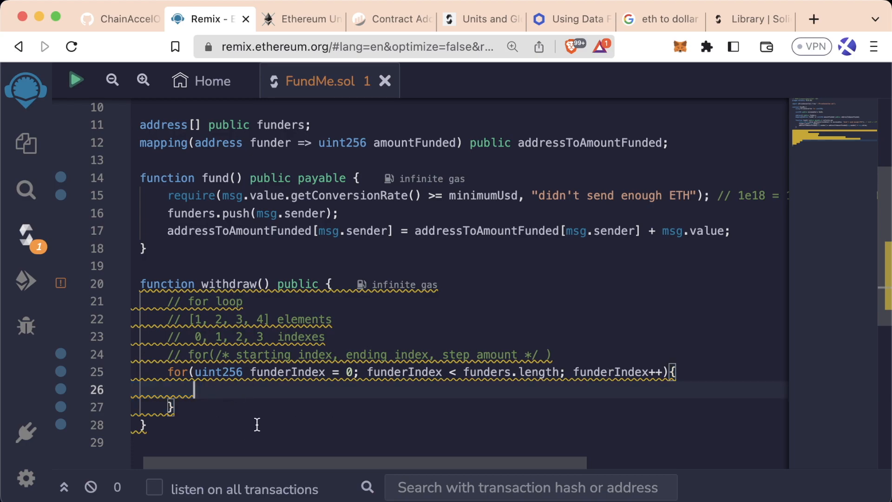
mouse_move(261, 392)
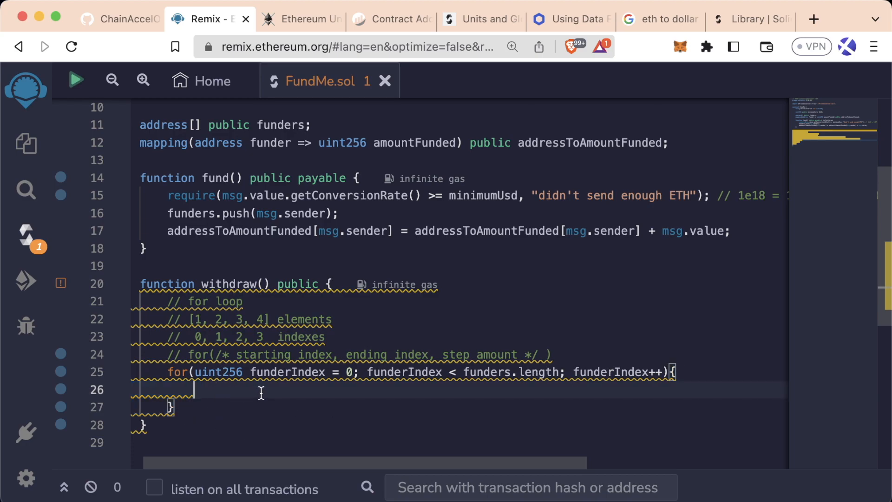
drag(194, 372, 640, 372)
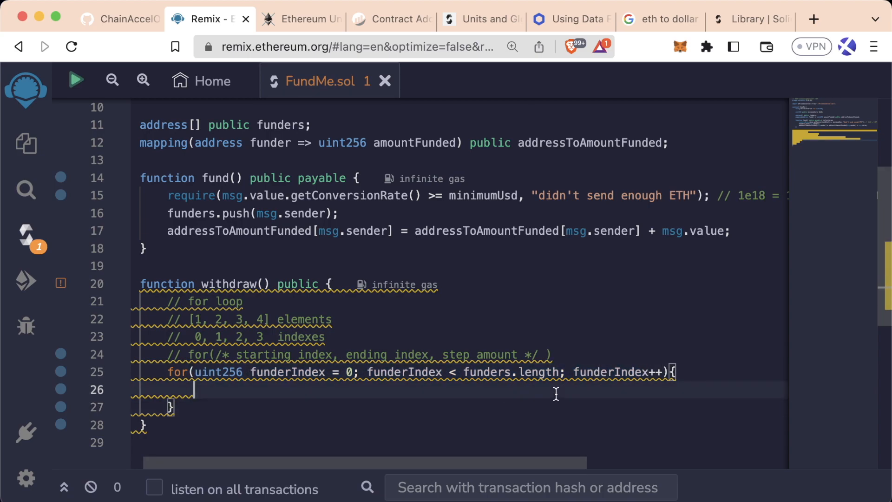
drag(657, 372, 170, 407)
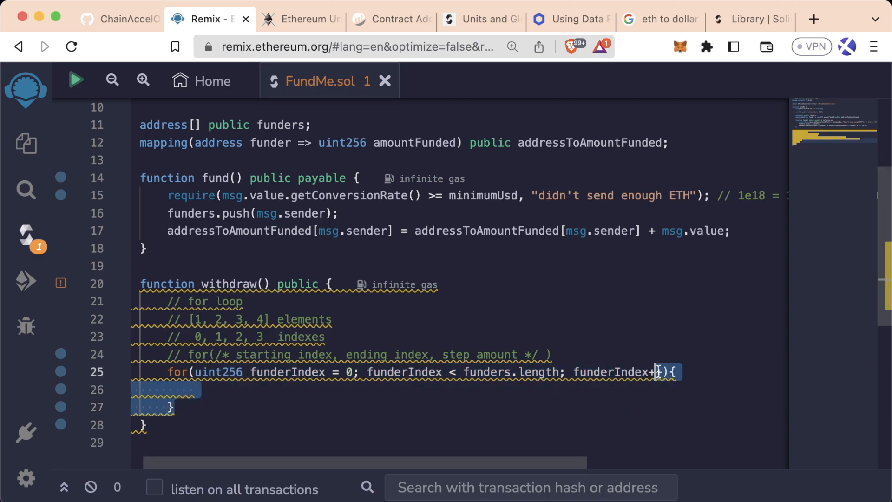
Step: In the loop, assign 'address funder = funders[funderIndex];' and 'addressToAmountFunded[funder] = 0;'
click(608, 372)
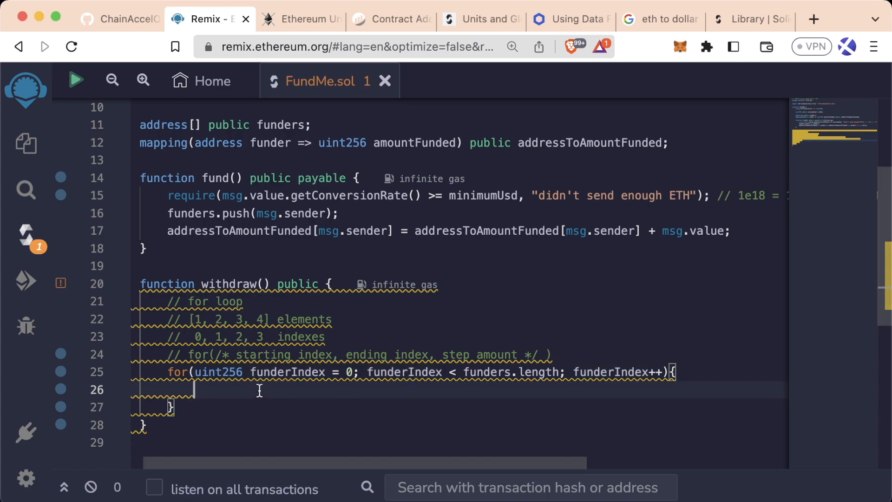
double_click(279, 124)
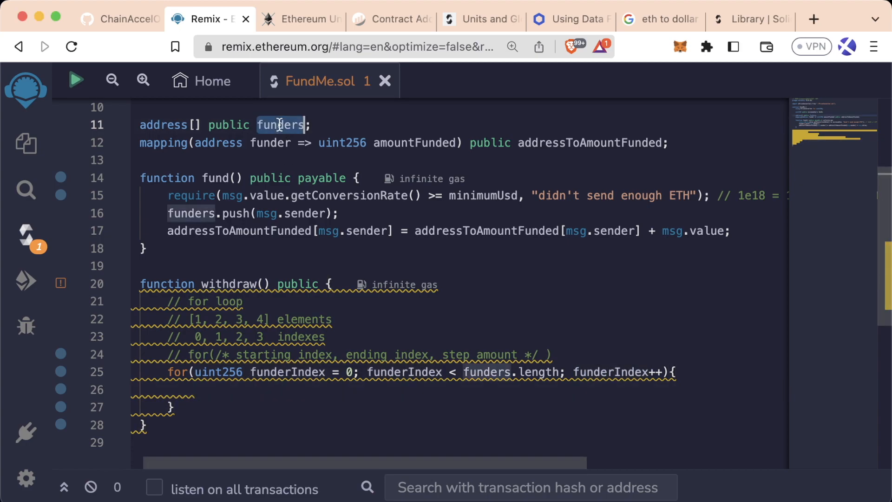
text(funders[])
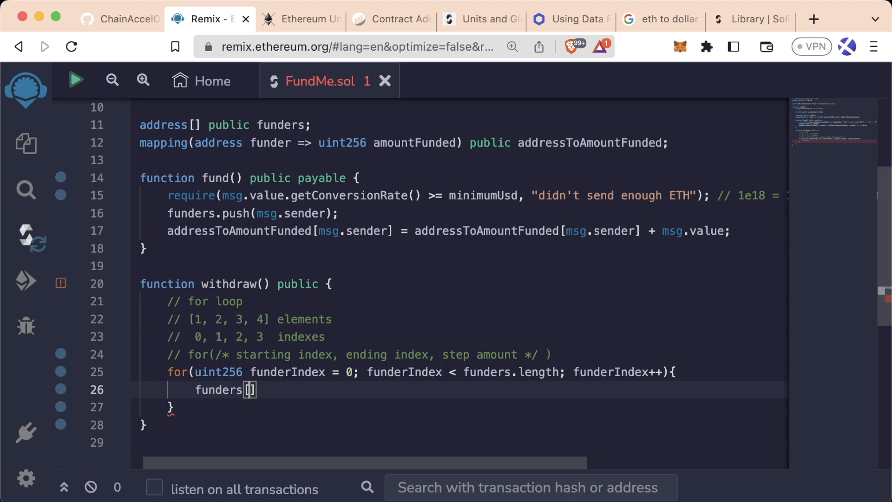
text(funderIndex];)
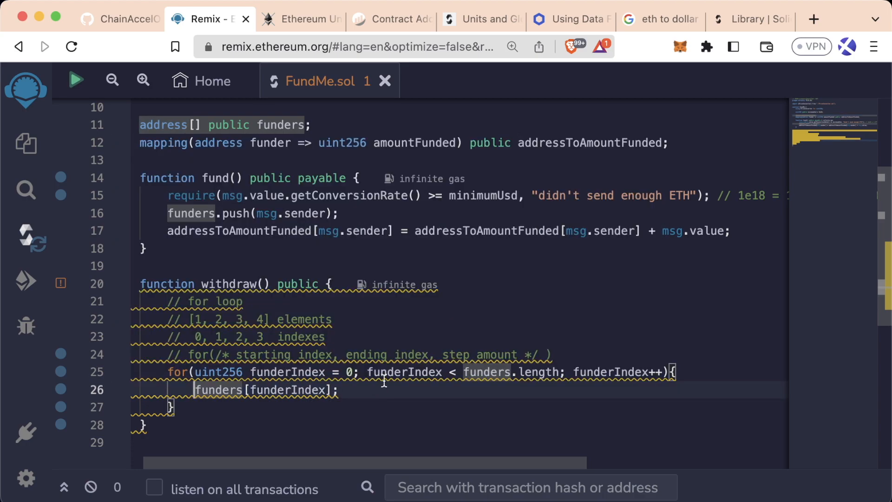
text(address)
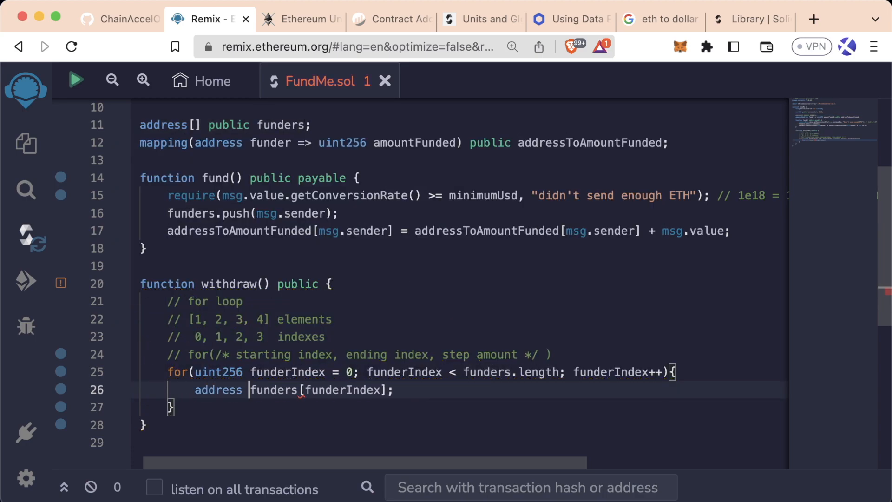
text(funder =)
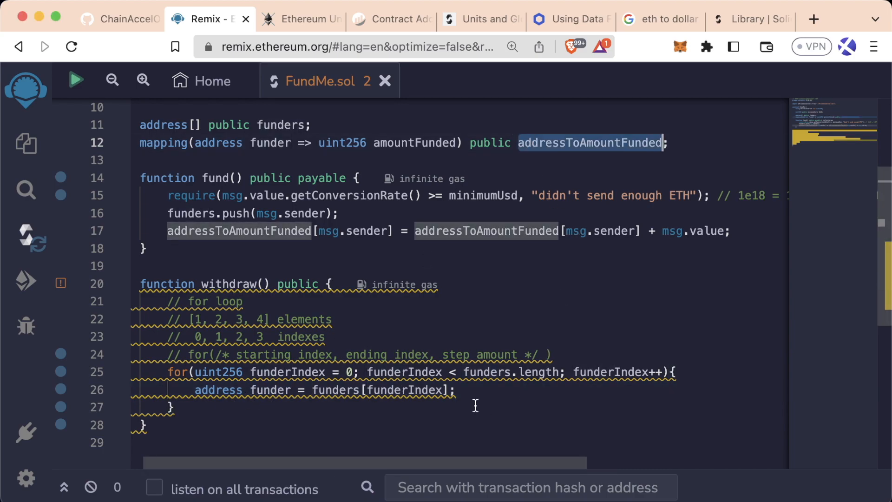
text(addressToAmountFunded)
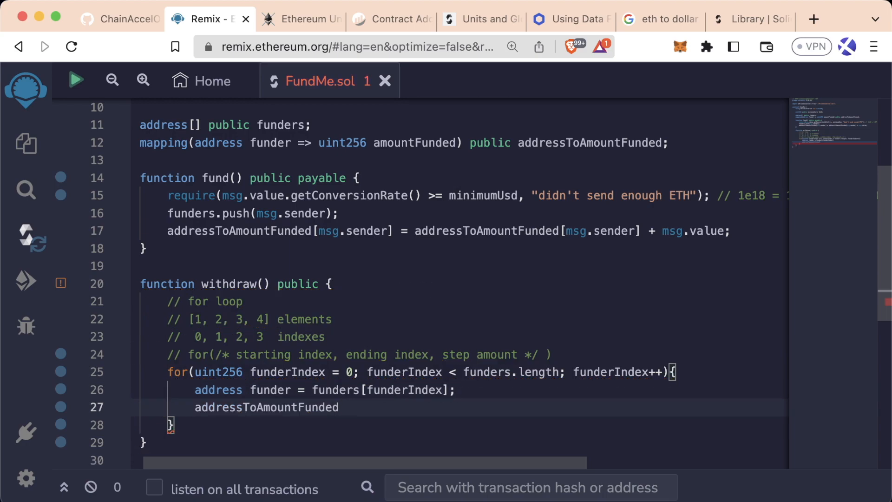
text([funder])
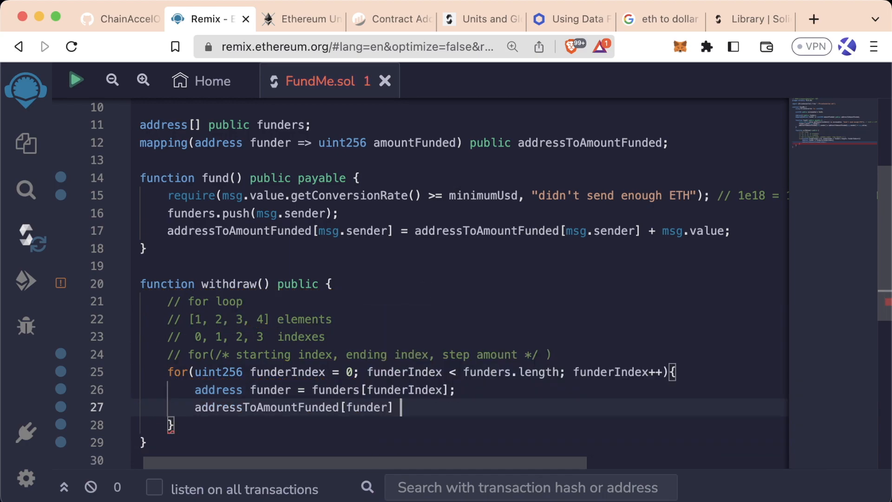
text(= 0;)
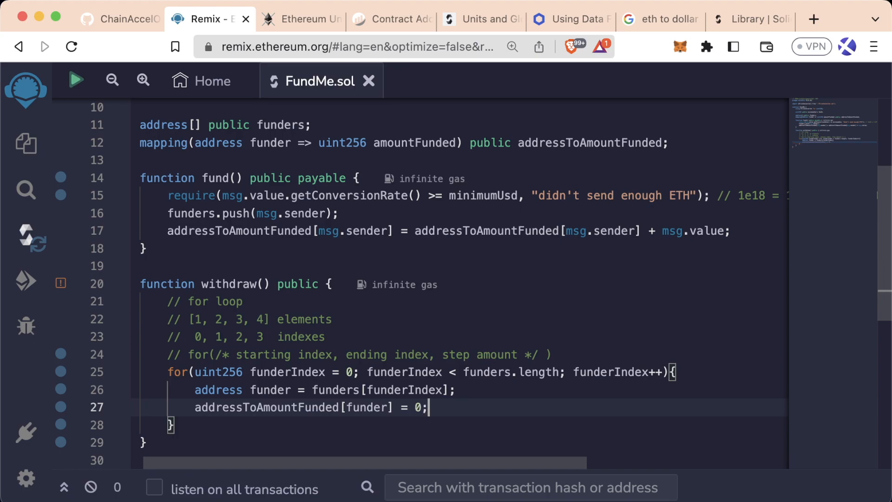
mouse_move(558, 212)
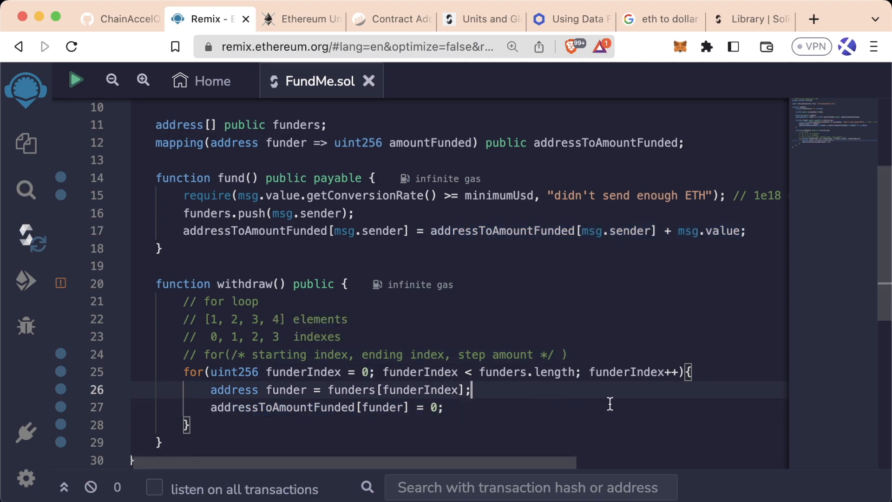
mouse_move(674, 372)
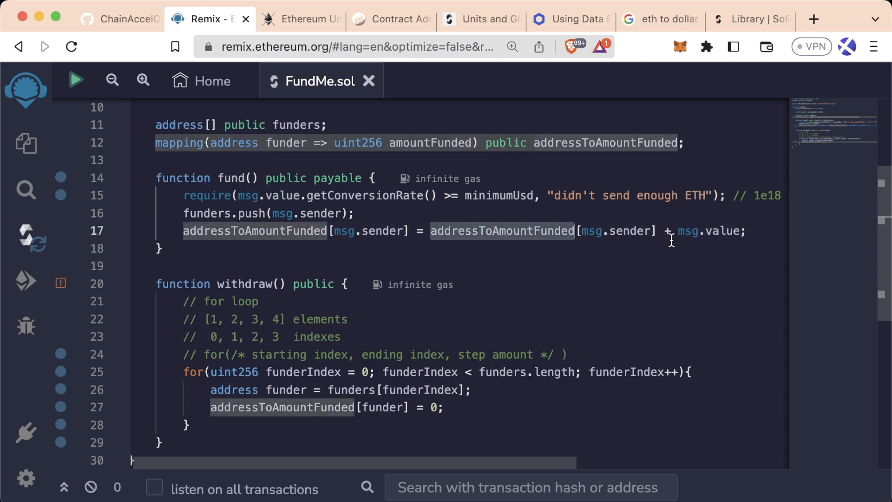
Step: Replace '= addressToAmountFunded[msg.sender] +' on line 17 with '+= msg.value'
drag(418, 231, 668, 231)
text(=)
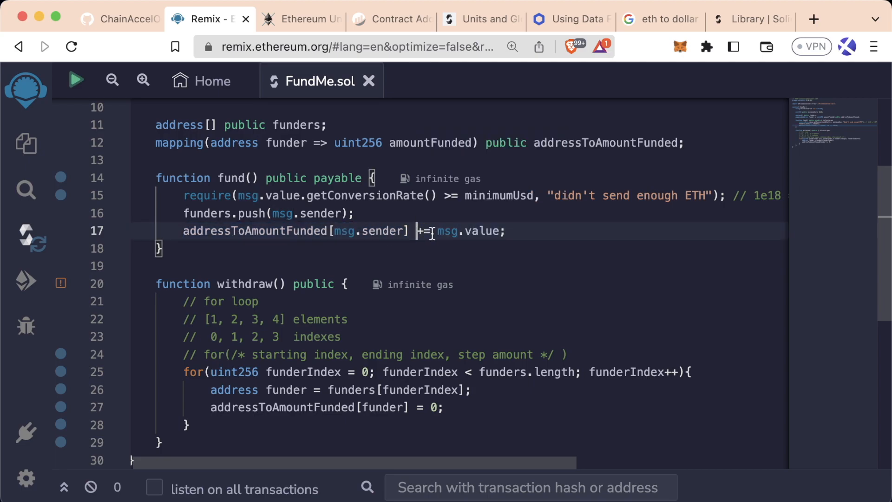
double_click(467, 231)
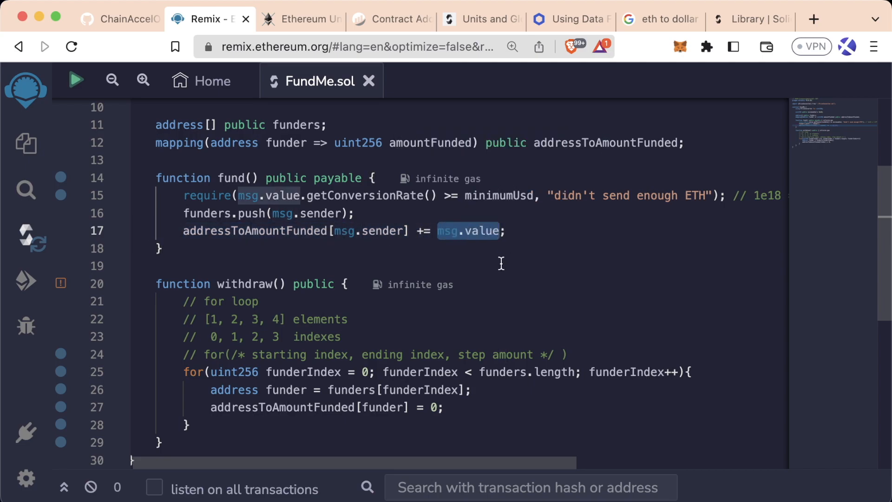
scroll(down, 3)
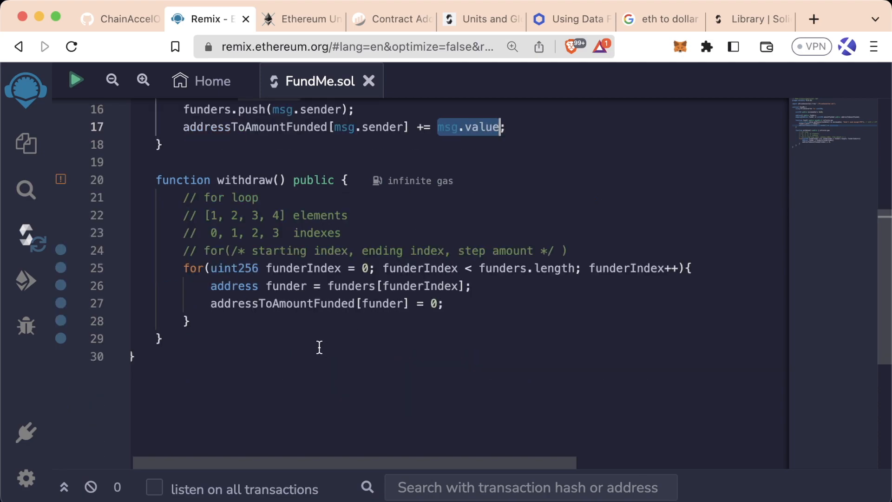
click(365, 268)
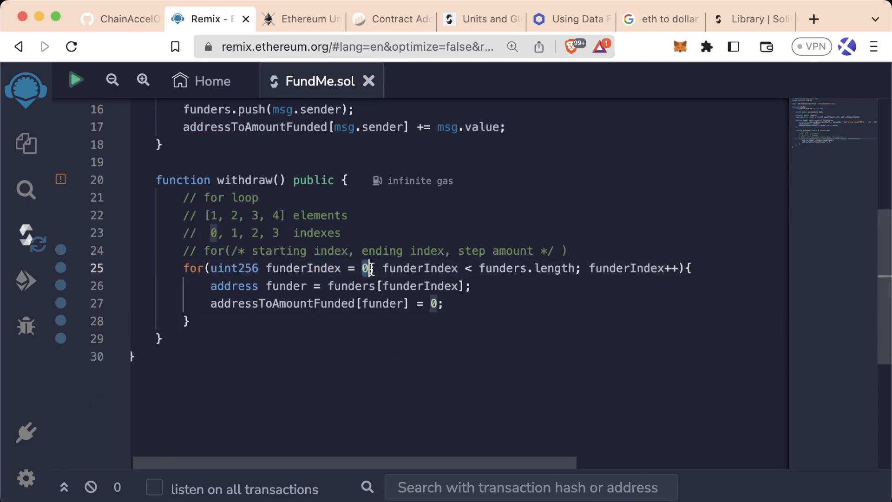
double_click(350, 285)
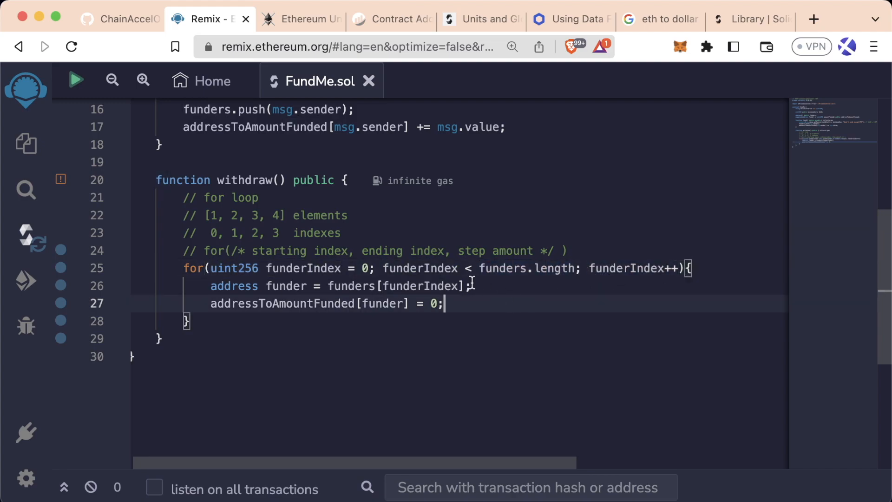
double_click(419, 268)
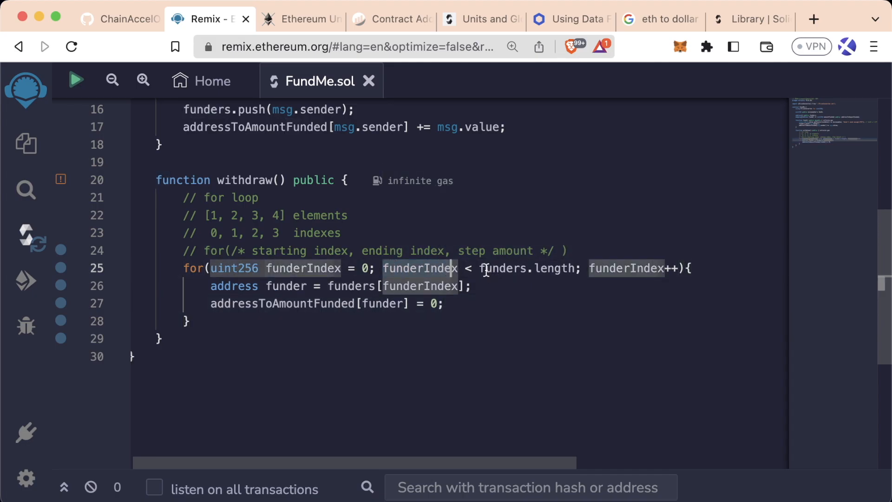
double_click(523, 268)
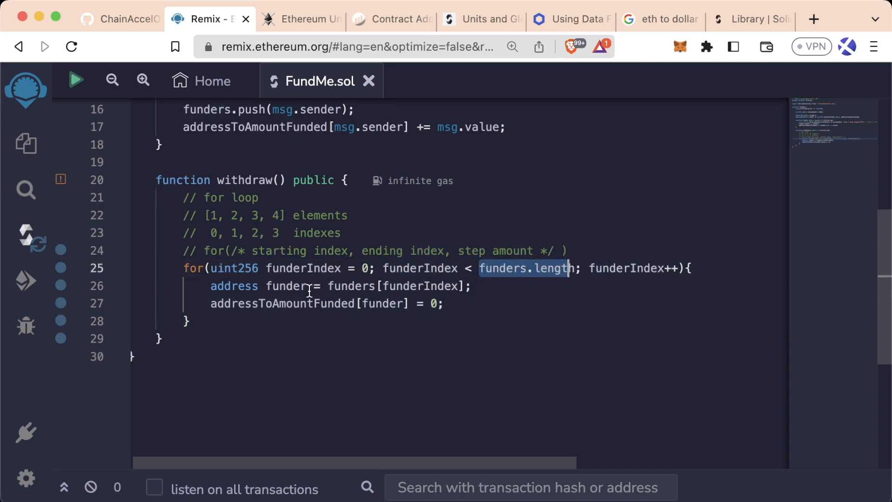
double_click(419, 285)
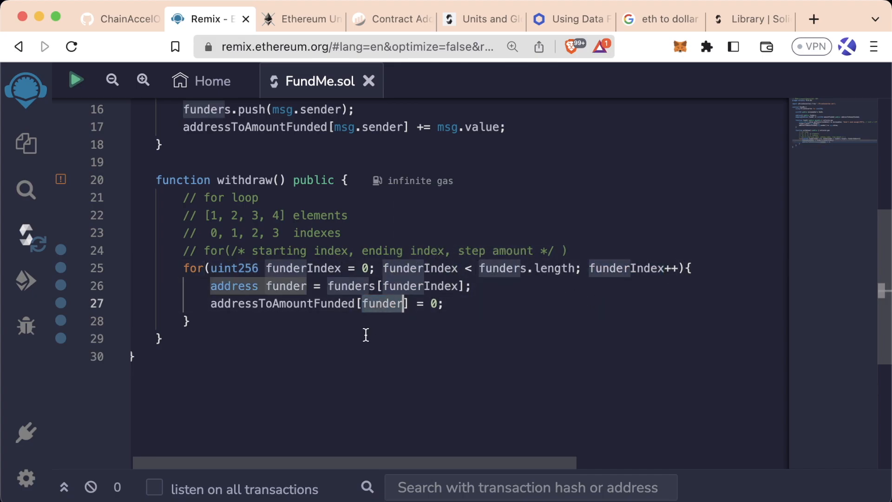
mouse_move(448, 268)
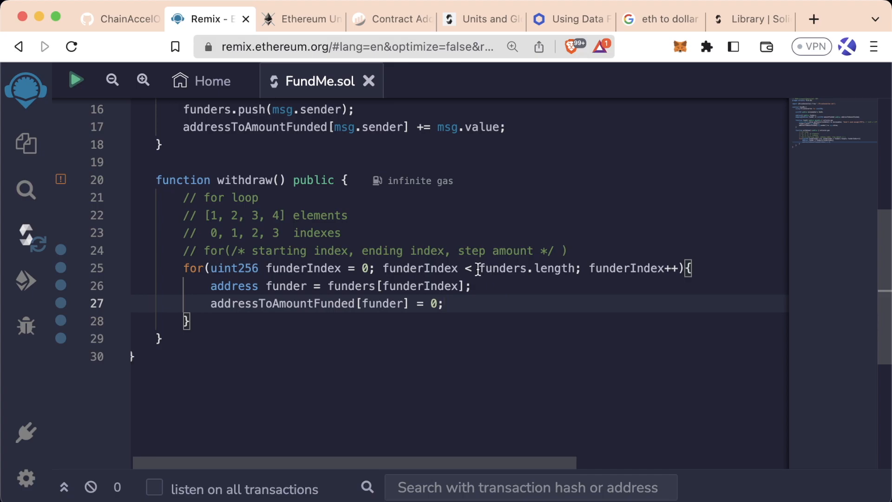
double_click(526, 267)
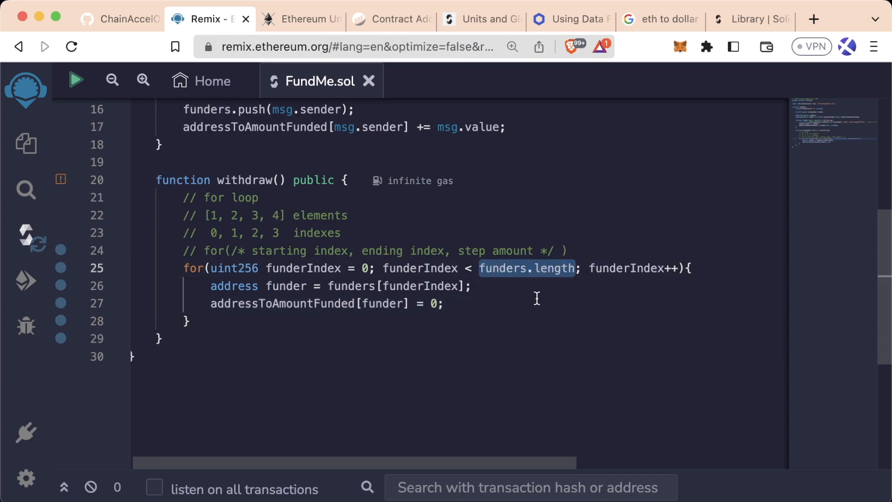
mouse_move(524, 307)
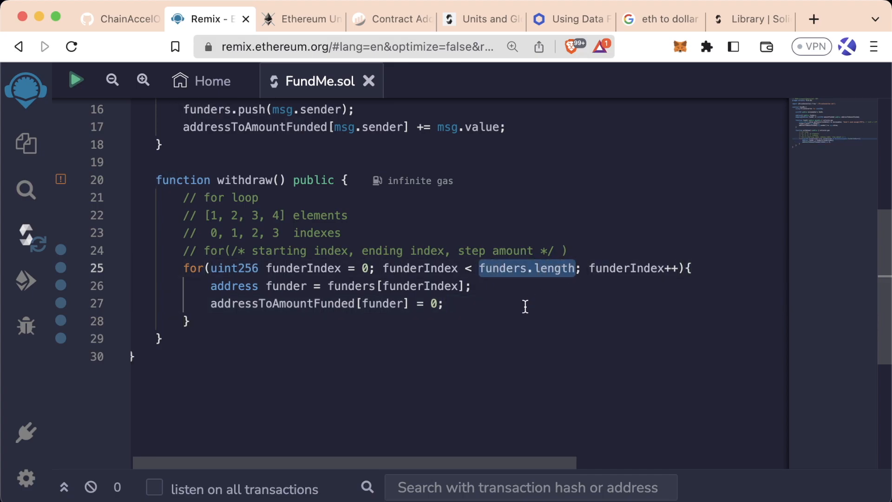